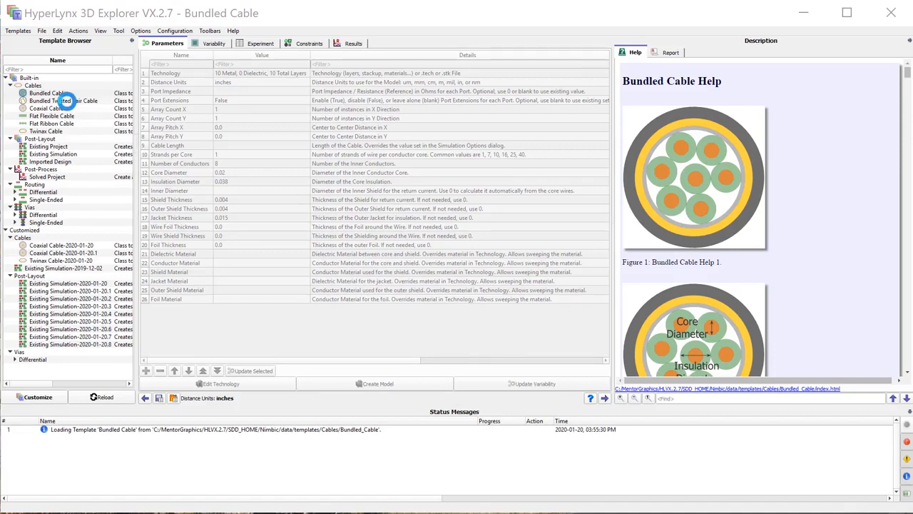
# Step: Browse the Flat Flexible and Flat Ribbon cable templates, then load Twinax Cable
pyautogui.click(52, 116)
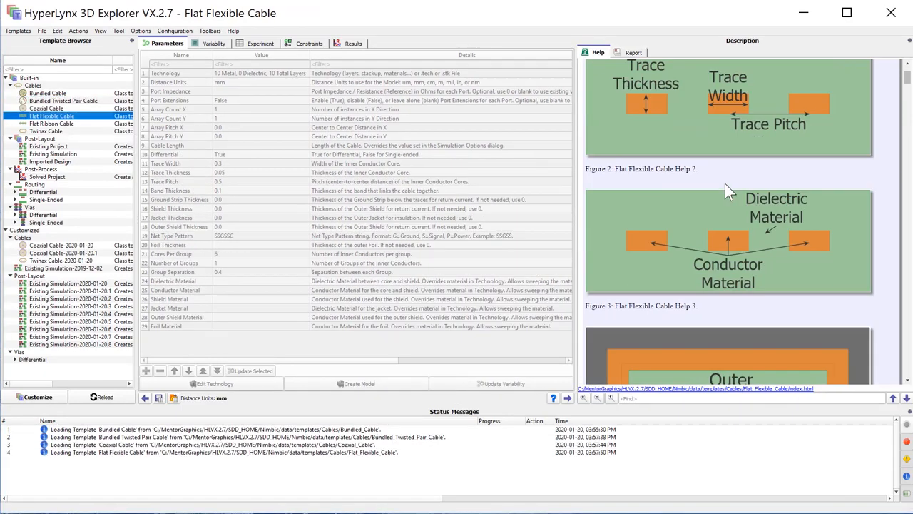
pyautogui.click(51, 123)
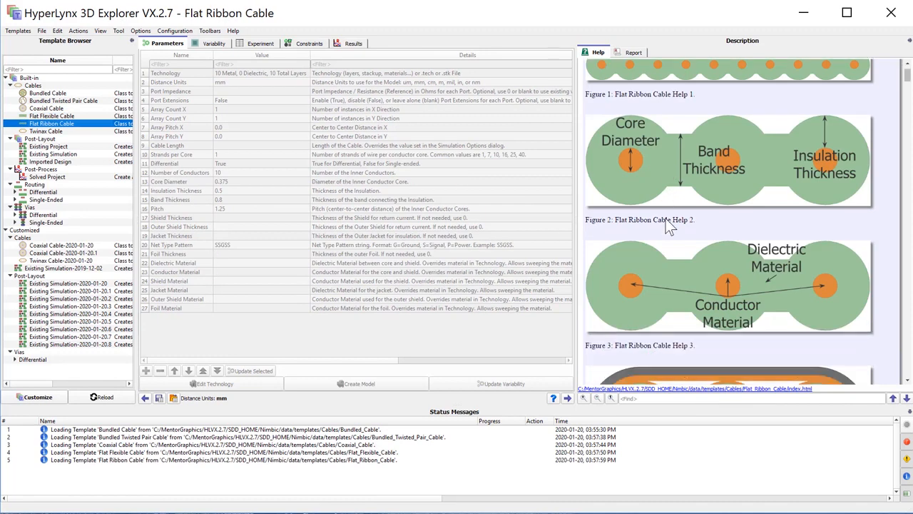
pyautogui.scroll(-3)
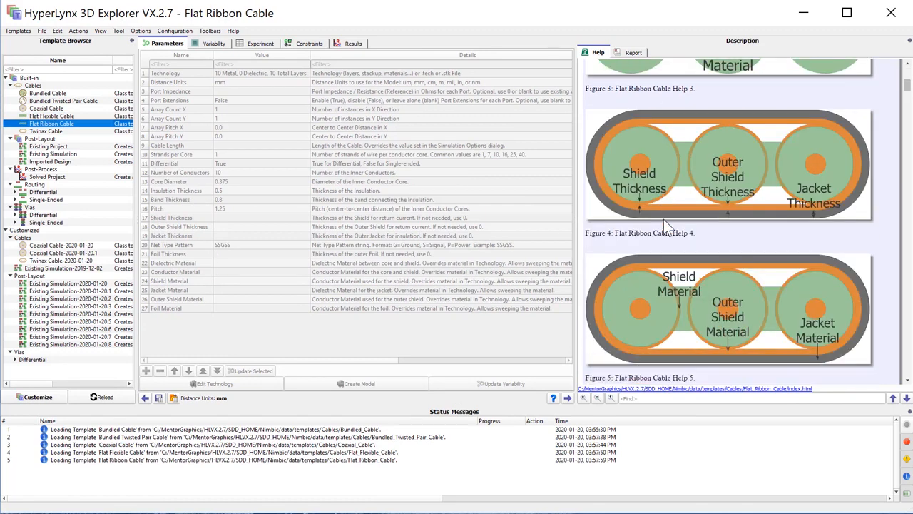
pyautogui.click(46, 132)
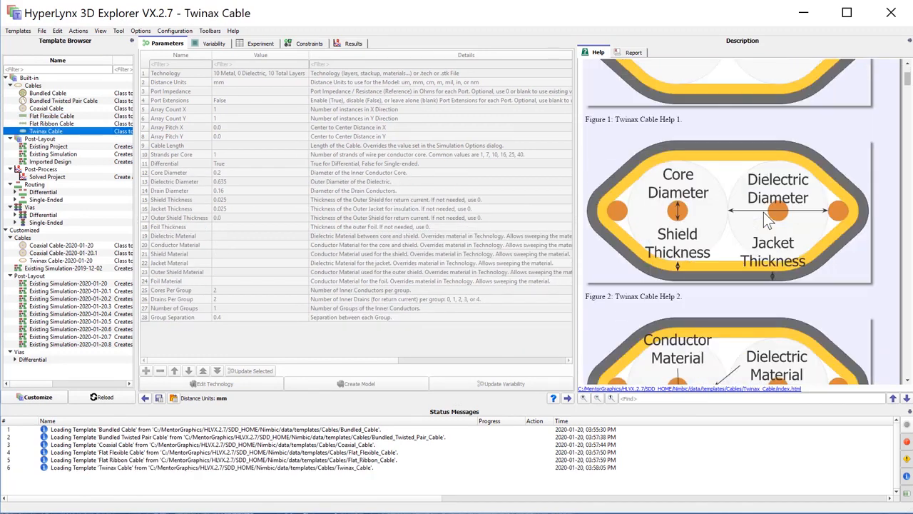
pyautogui.scroll(-3)
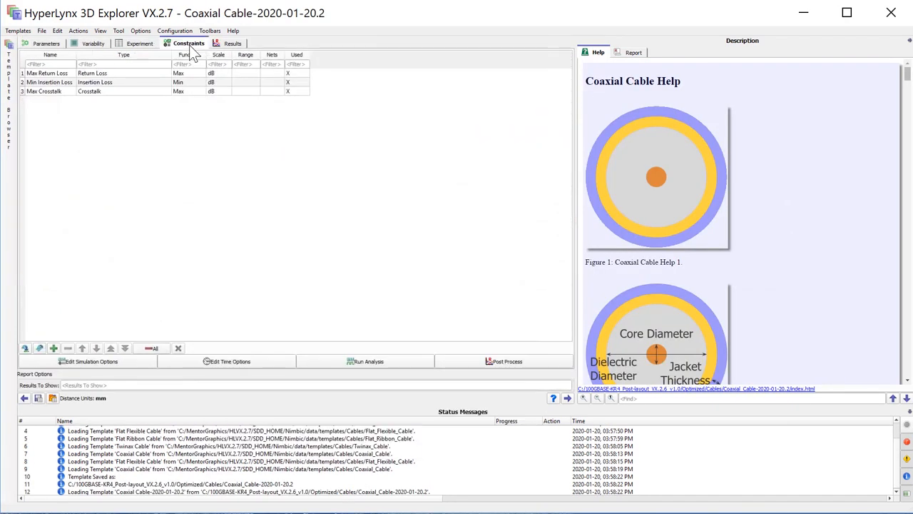
# Step: Set the solver output to Cross-Section Analysis with a length of 1000
pyautogui.click(89, 361)
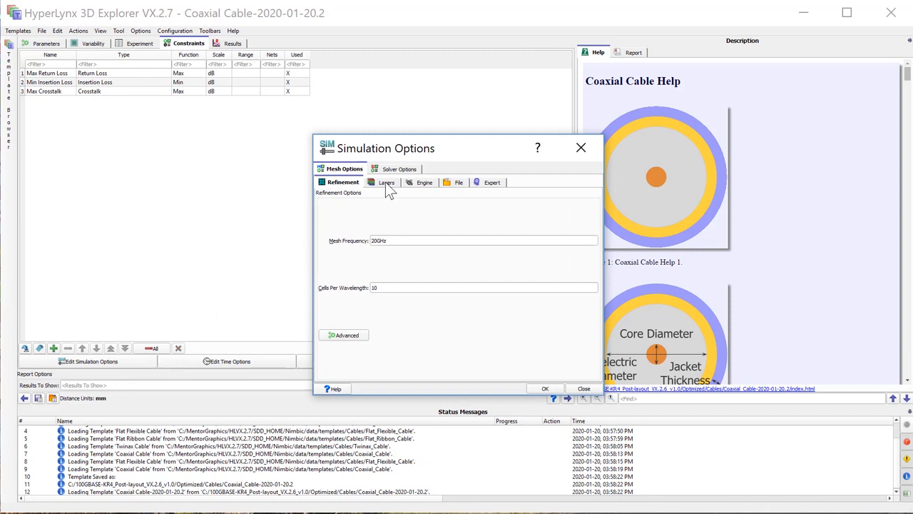
pyautogui.click(399, 169)
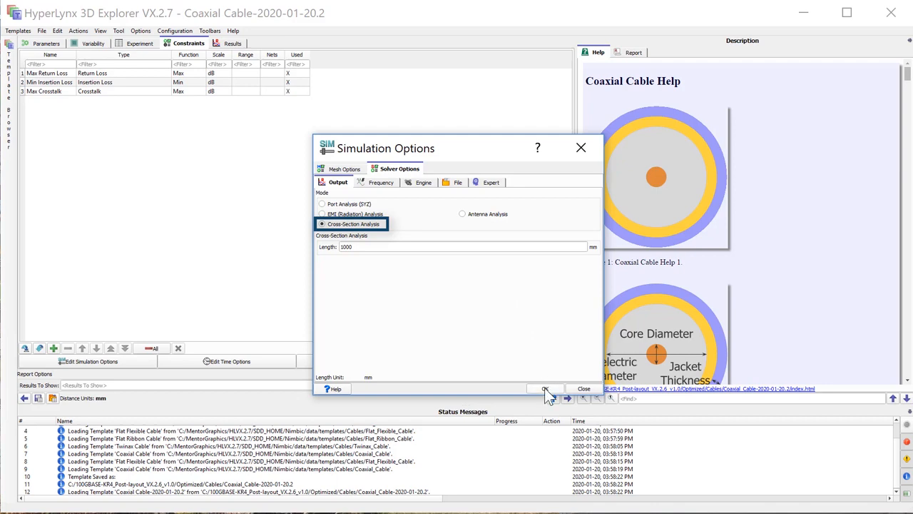
pyautogui.click(545, 388)
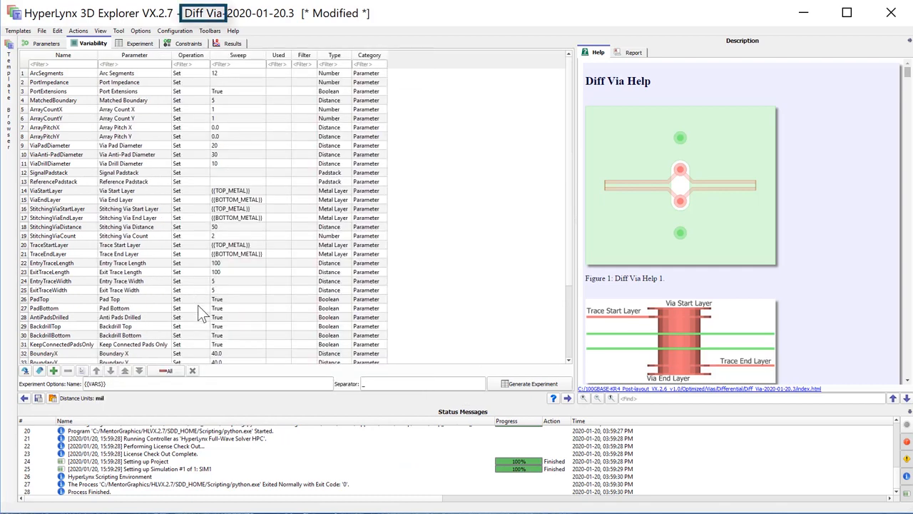
# Step: Add PT02 and PB04 to the PowerPlaneLayers sweep
pyautogui.scroll(-3)
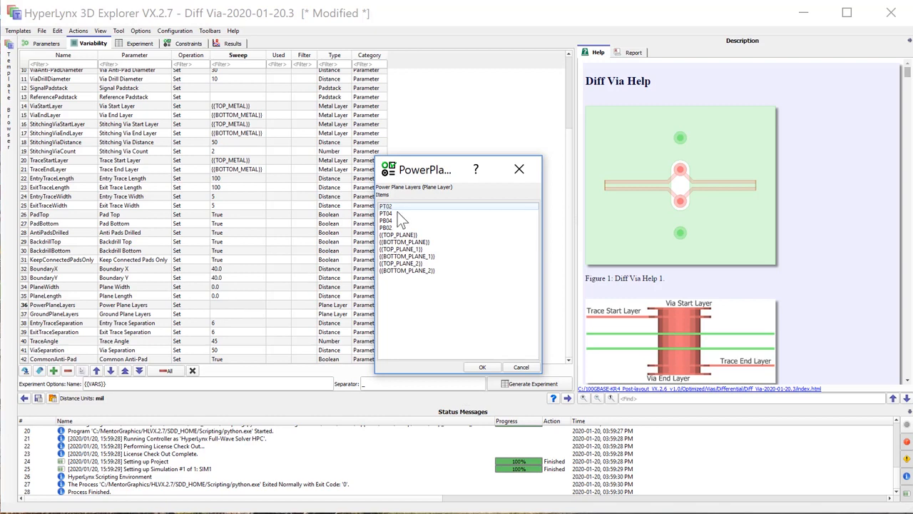
pyautogui.click(456, 206)
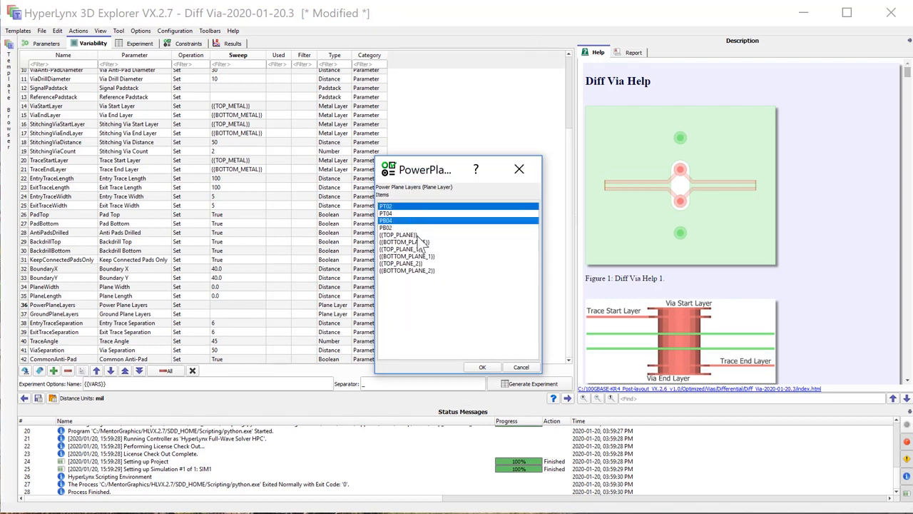
pyautogui.click(482, 366)
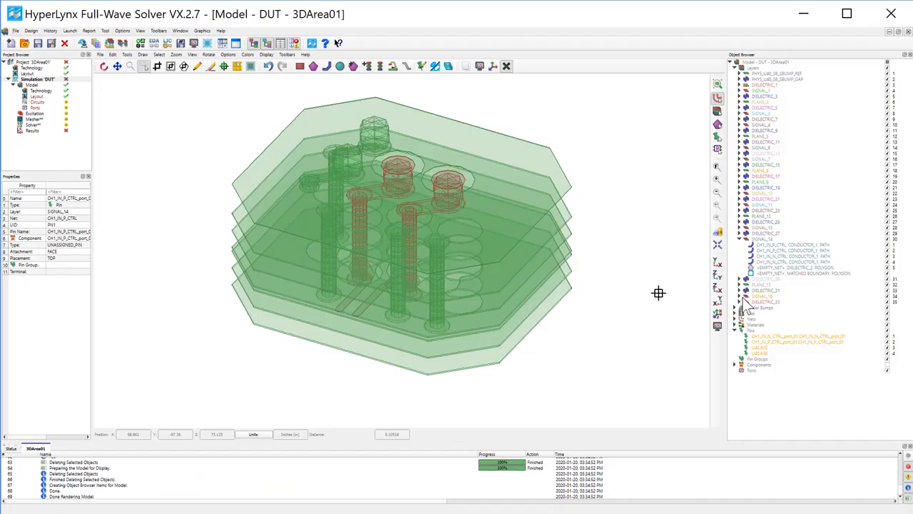
# Step: Select the four CH1_IN_N_CTRL traces and two control pins, and choose a sweep parameter
pyautogui.click(793, 245)
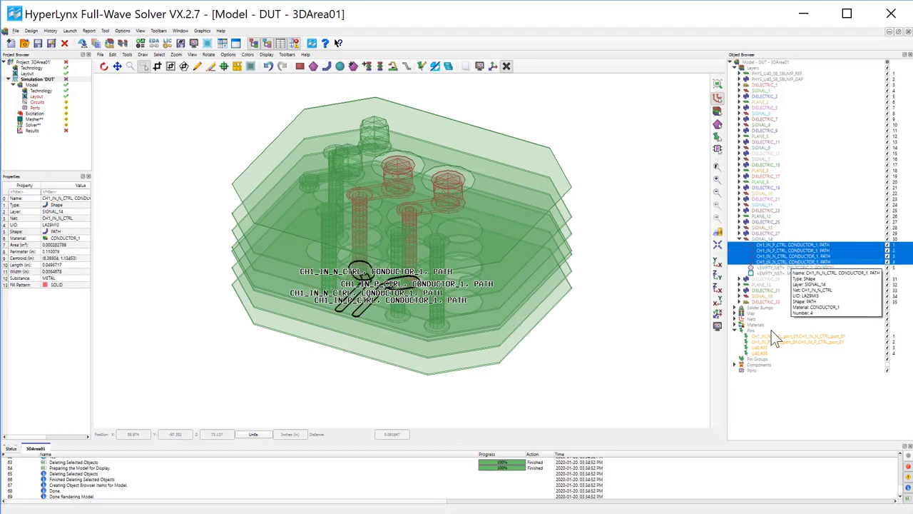
pyautogui.click(785, 336)
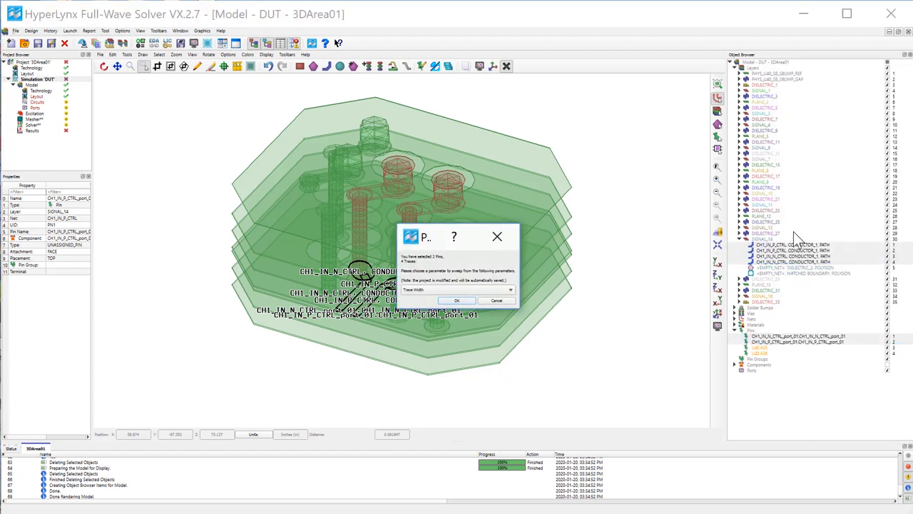
pyautogui.click(509, 290)
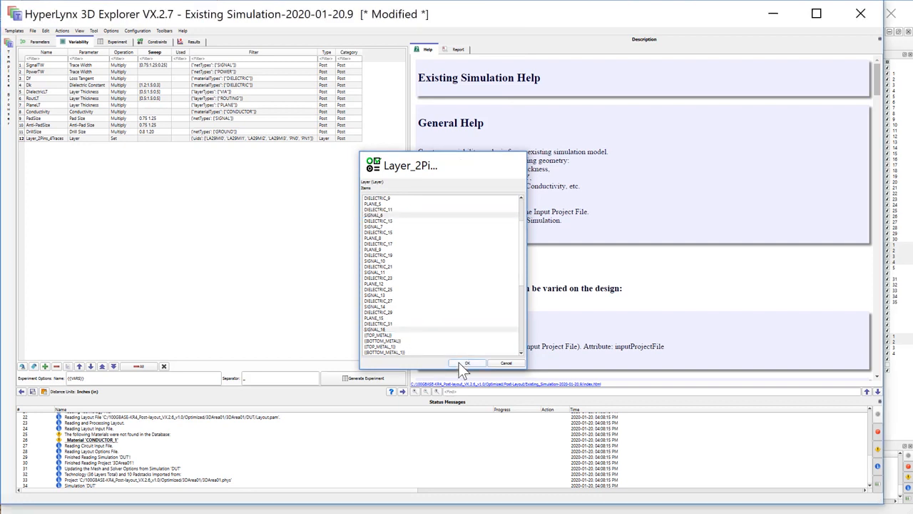
# Step: Sweep layers SIGNAL_6 and SIGNAL_16 and generate the two experiments
pyautogui.click(468, 363)
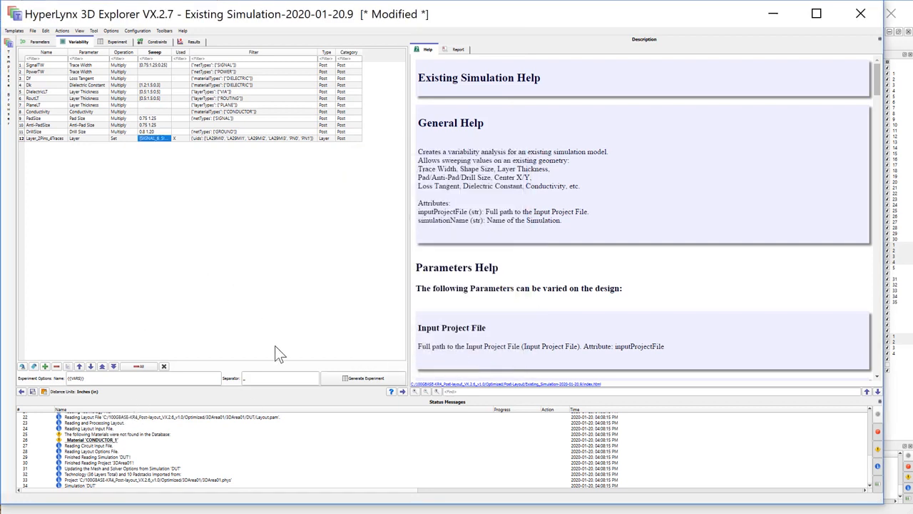
pyautogui.click(364, 378)
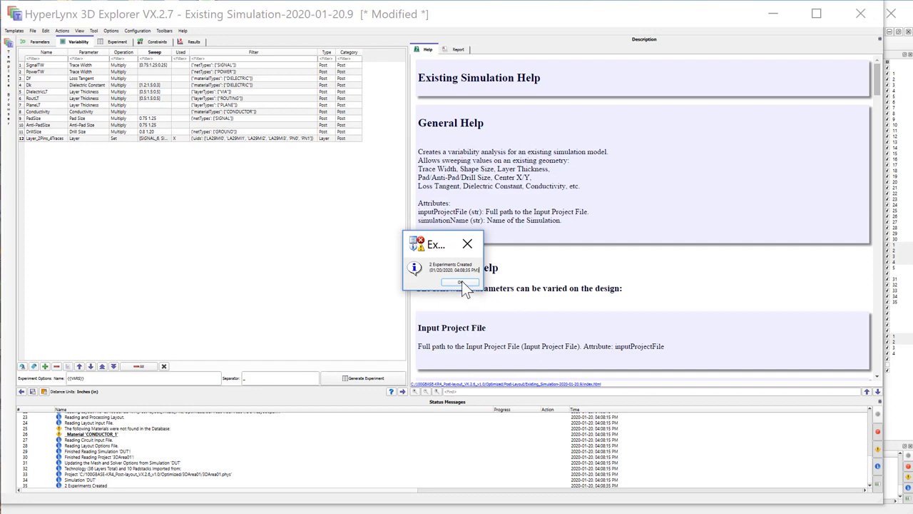
pyautogui.click(460, 282)
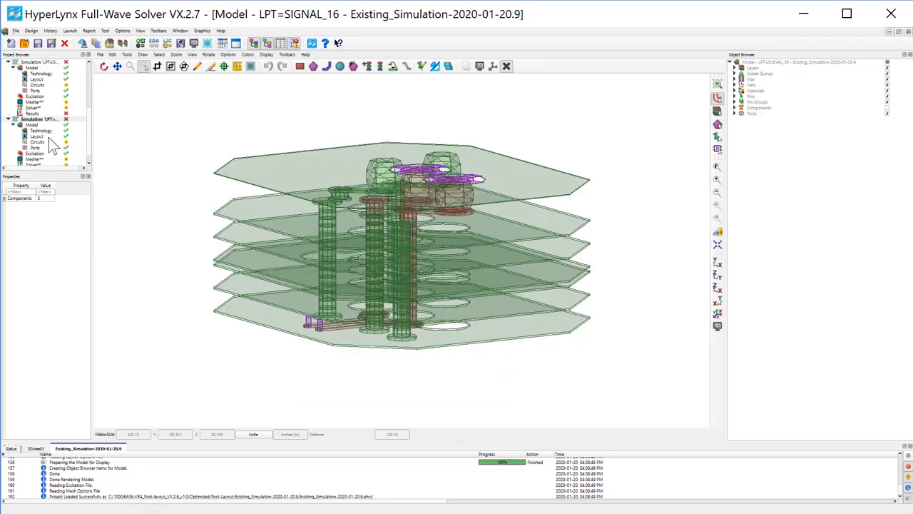
pyautogui.moveTo(36, 136)
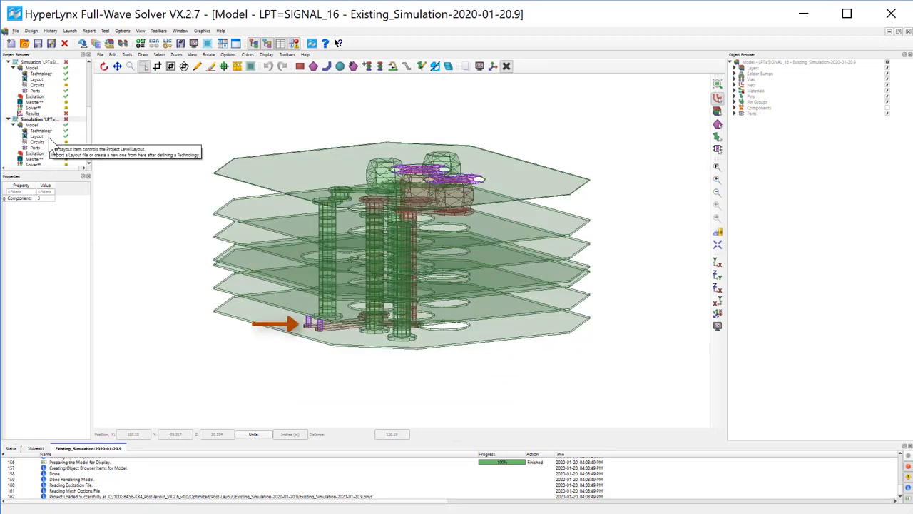